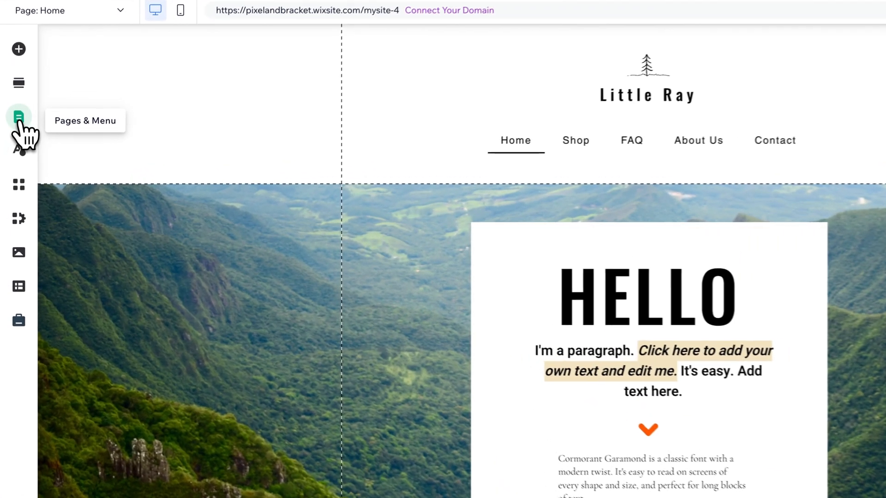
- Show the Little Ray site's page list and load its About Us page
left_click(19, 119)
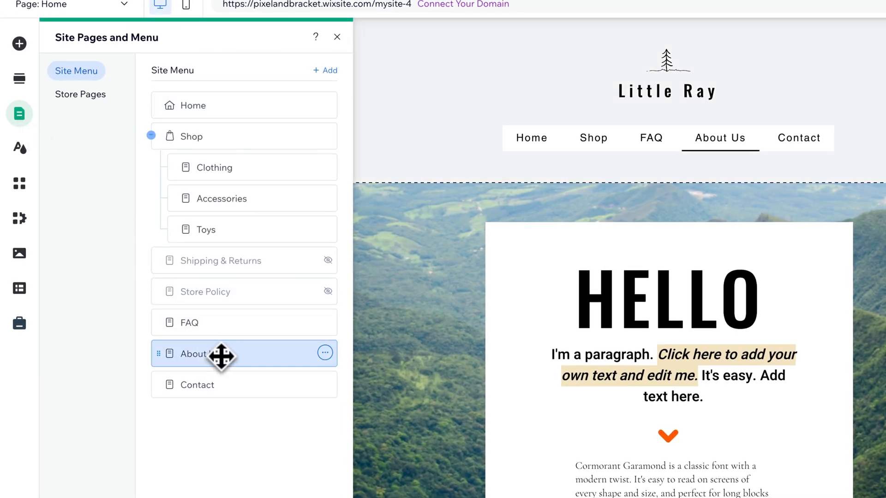
left_click(194, 354)
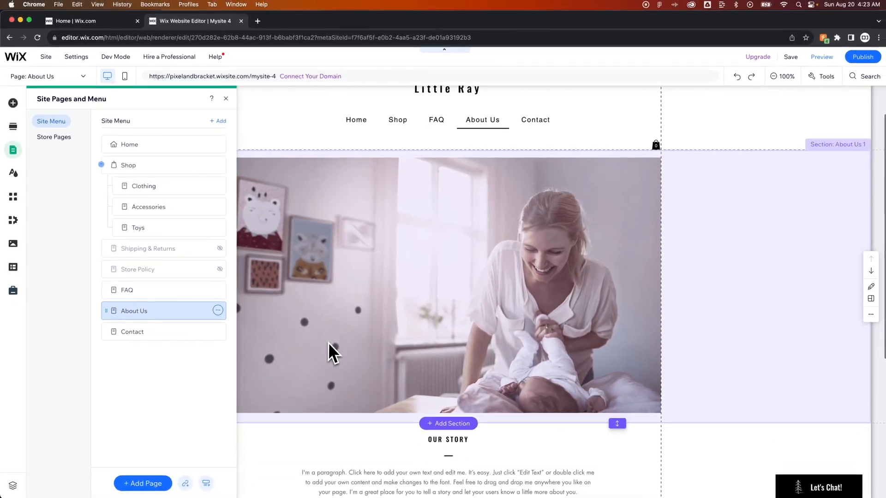
scroll("down", 3)
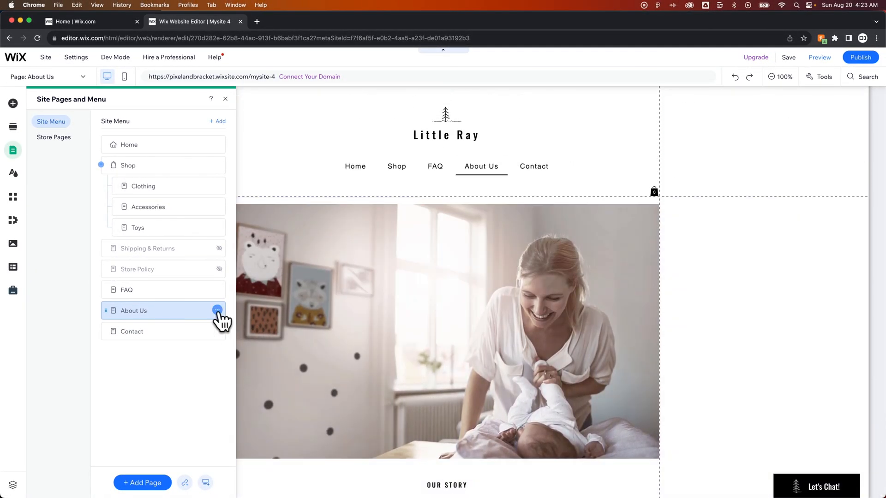
- Copy the About Us page from its actions menu and return to the Wix dashboard
left_click(218, 310)
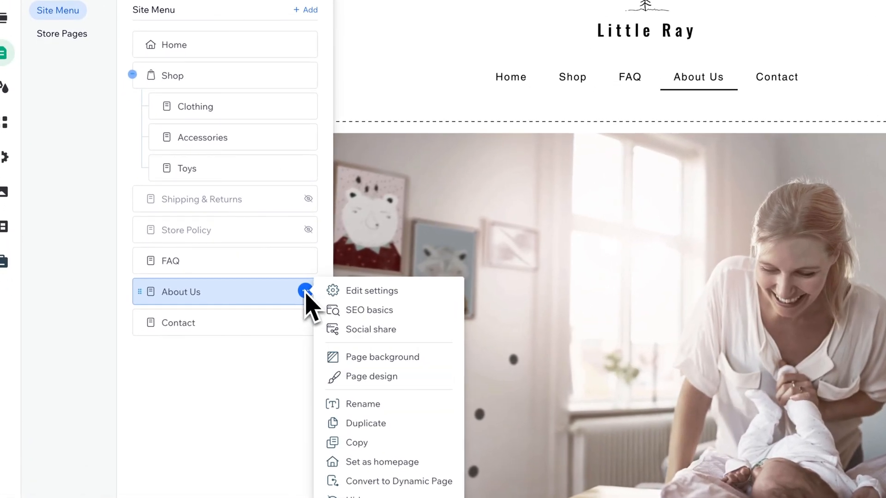
left_click(375, 463)
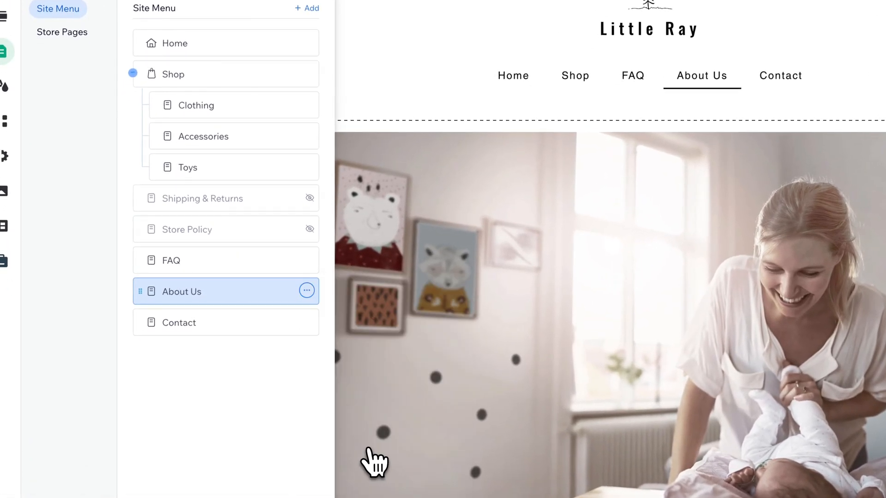
mouse_move(389, 203)
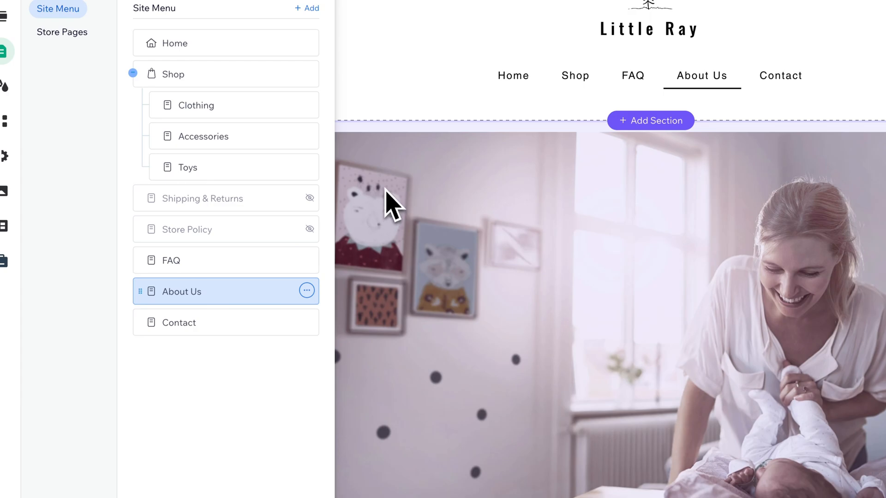
left_click(112, 32)
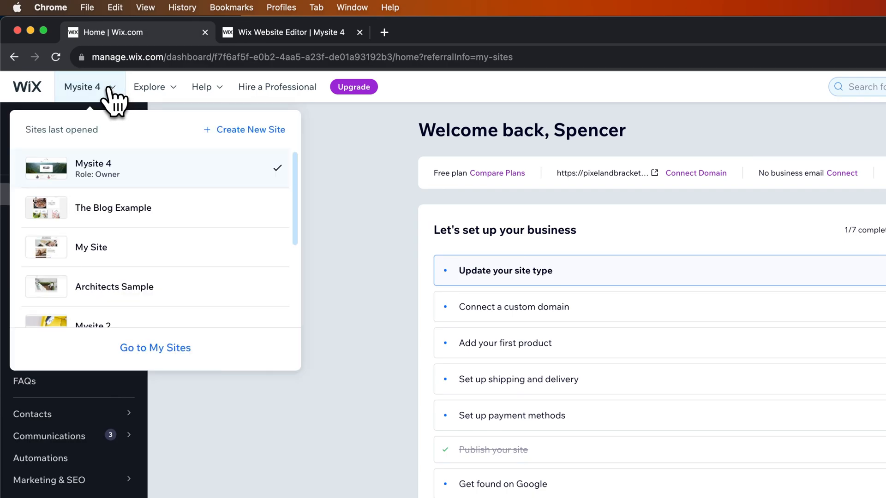
mouse_move(148, 251)
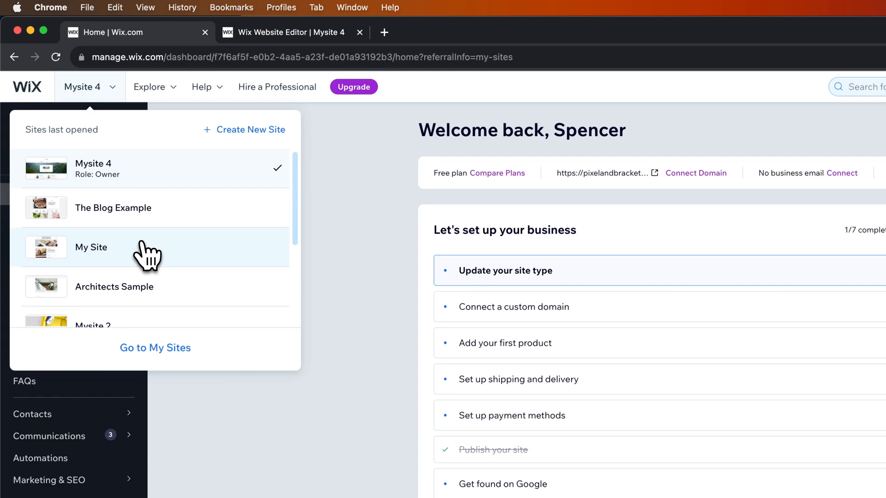
- Switch the dashboard to The Blog Example and load it in the editor
left_click(113, 207)
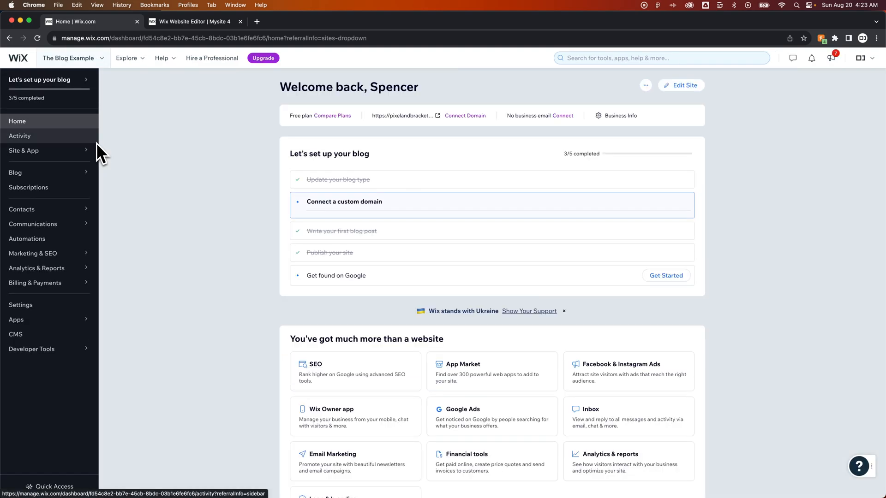
left_click(344, 202)
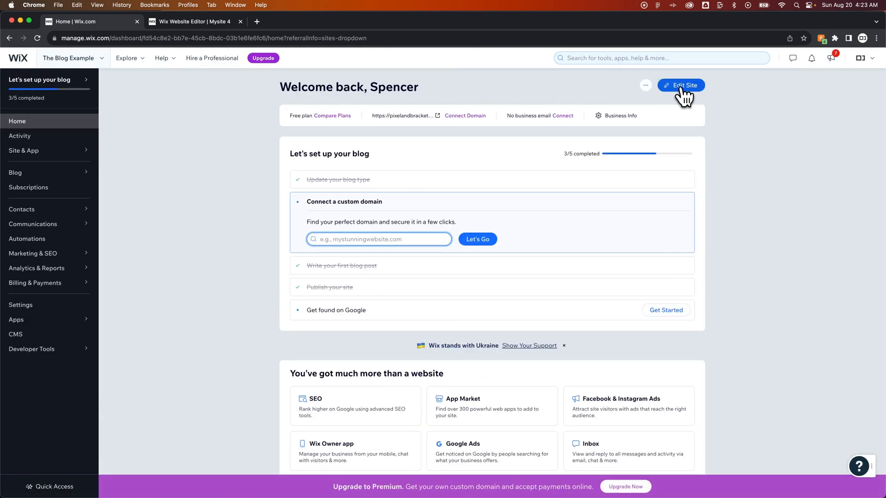
left_click(684, 85)
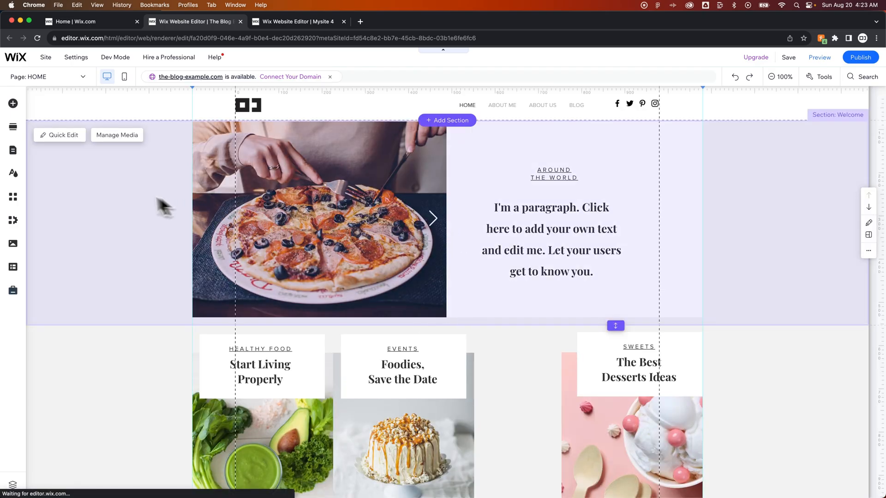
- Show The Blog Example's page list with paste options for the copied page
left_click(12, 126)
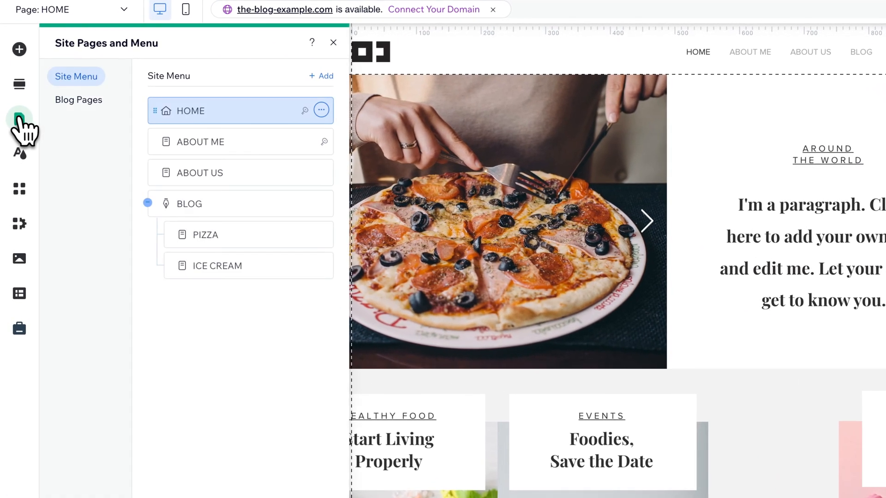
right_click(237, 344)
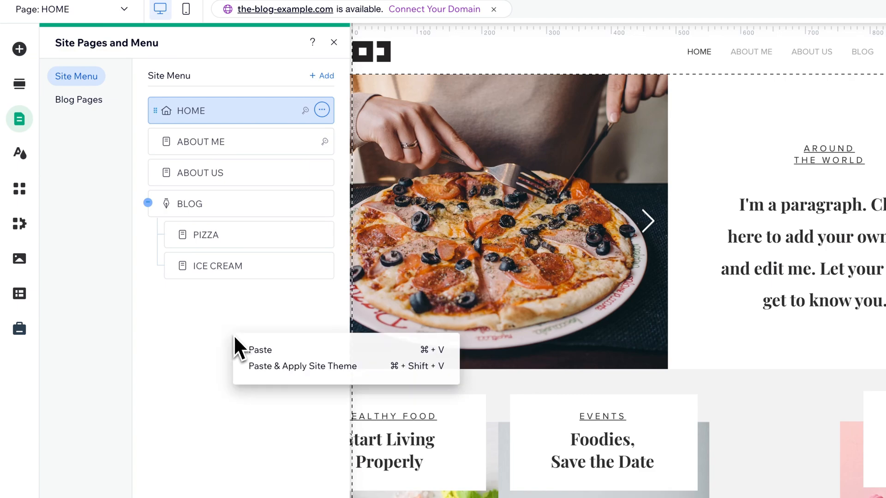
mouse_move(257, 350)
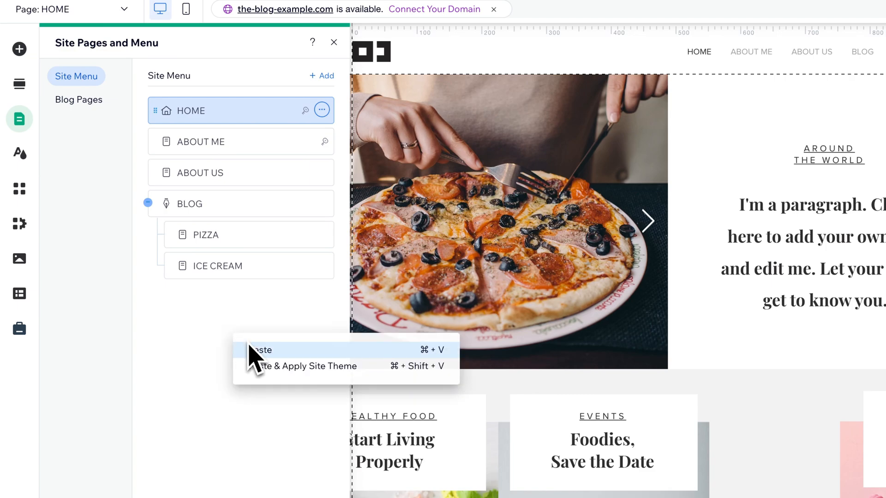
mouse_move(272, 366)
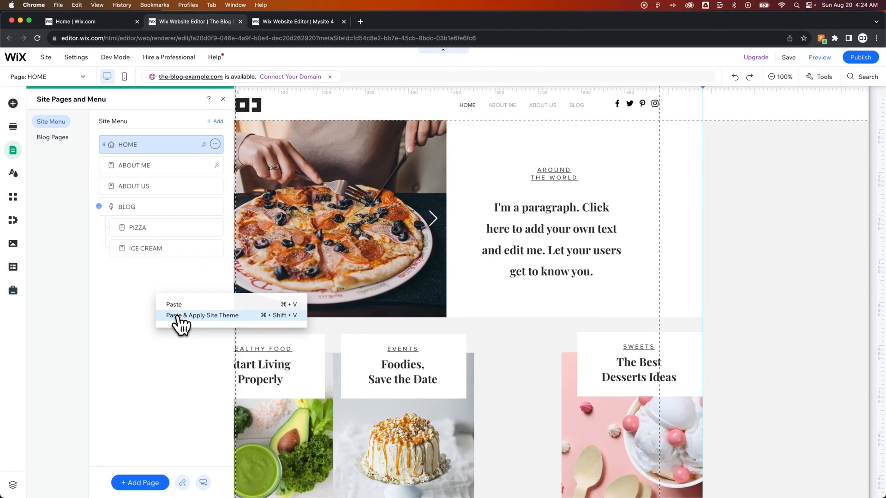
mouse_move(181, 305)
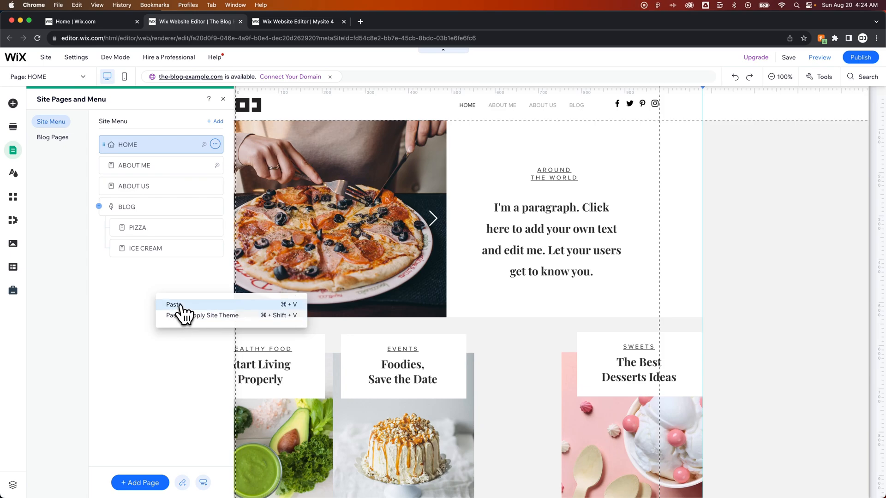
- Paste the page without the site theme and keep the name Copy of About Us
left_click(173, 304)
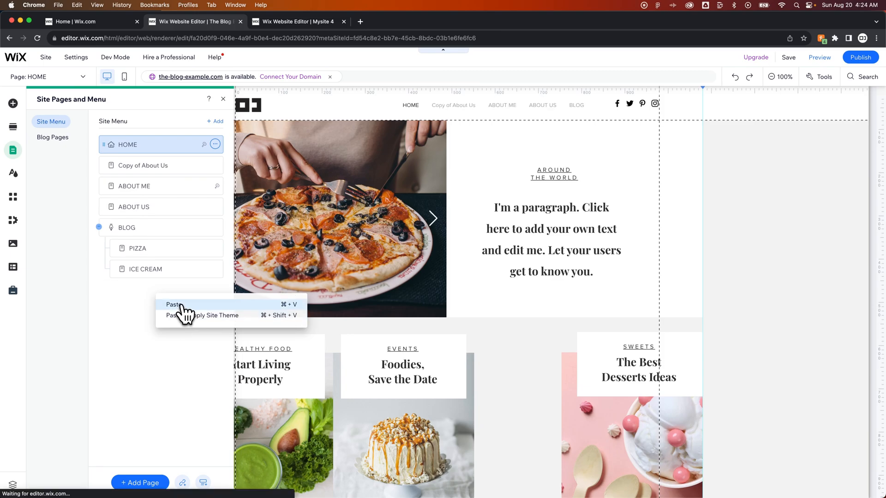
left_click(174, 305)
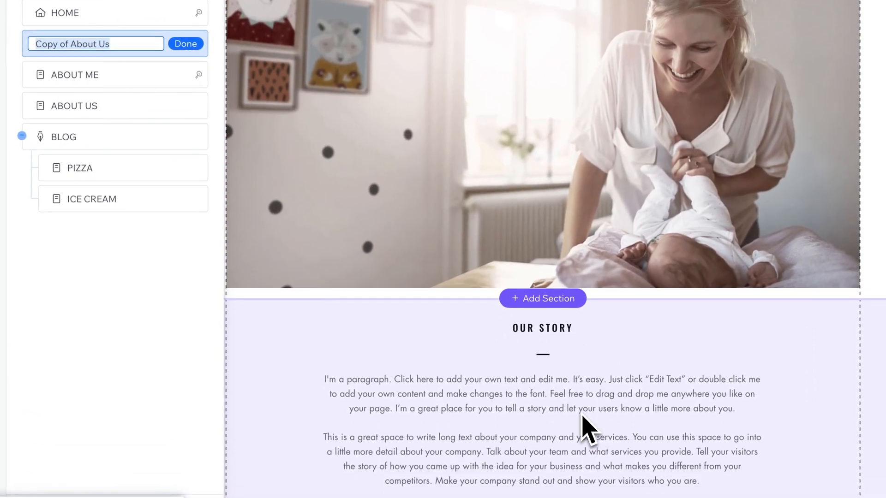
scroll("down", 3)
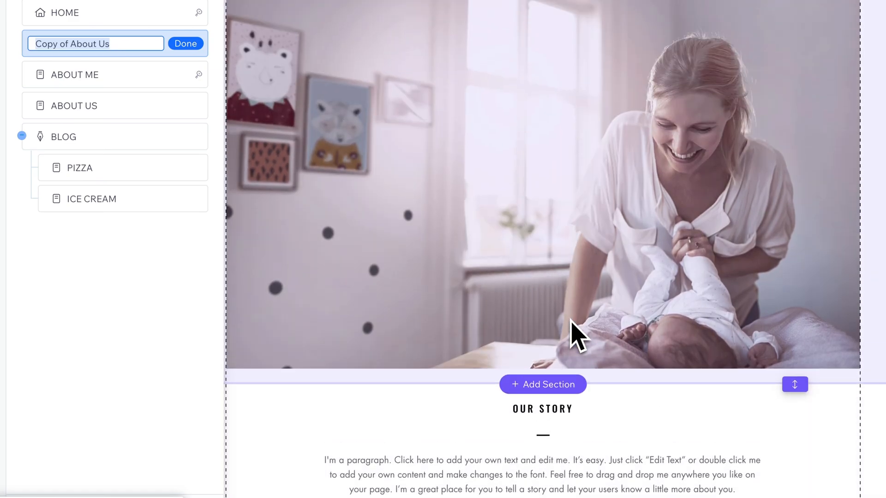
left_click(185, 43)
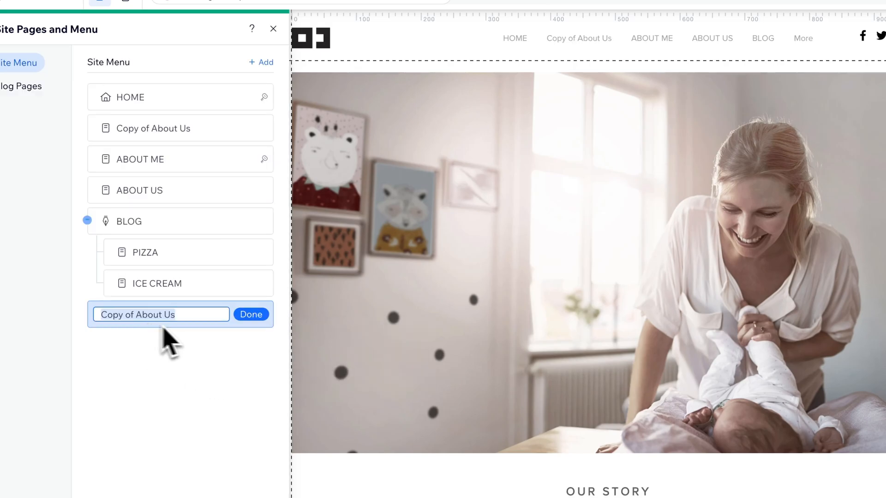
- Confirm the themed Copy of About Us page name and review its content
left_click(251, 315)
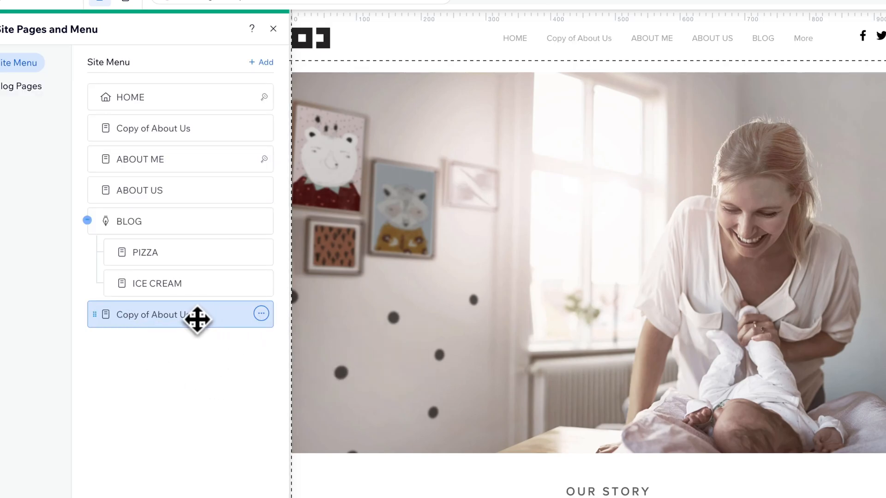
scroll("down", 3)
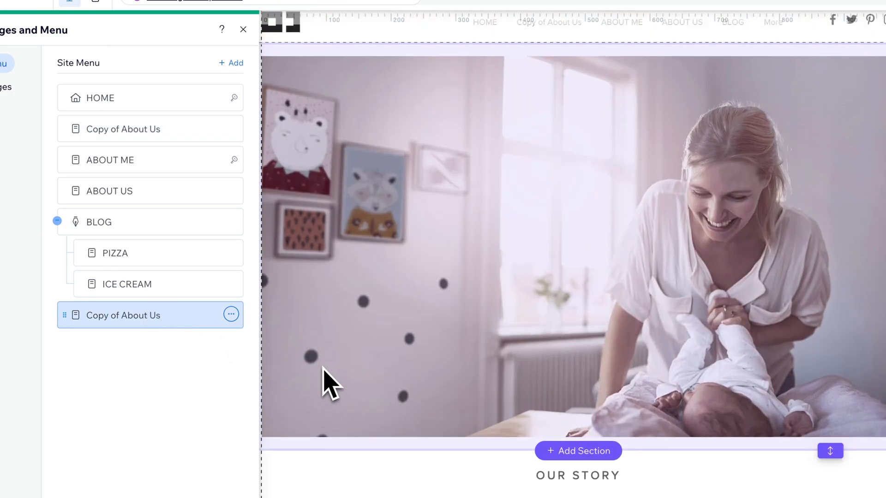
scroll("down", 3)
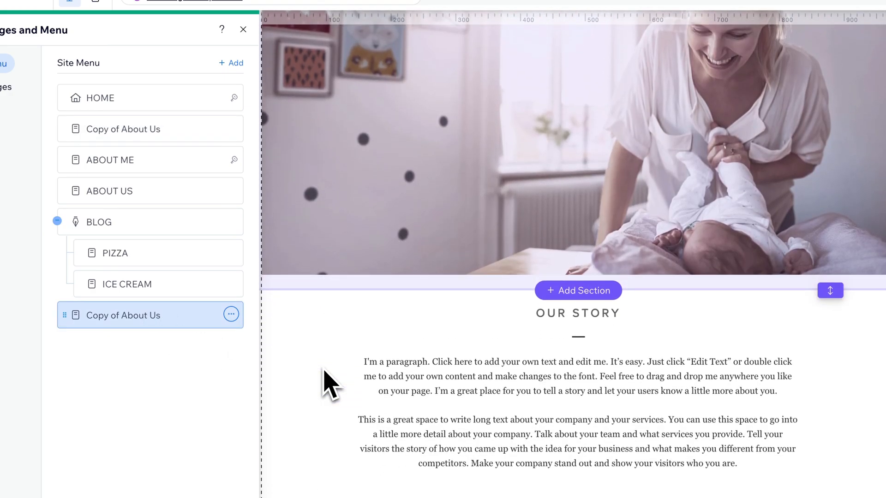